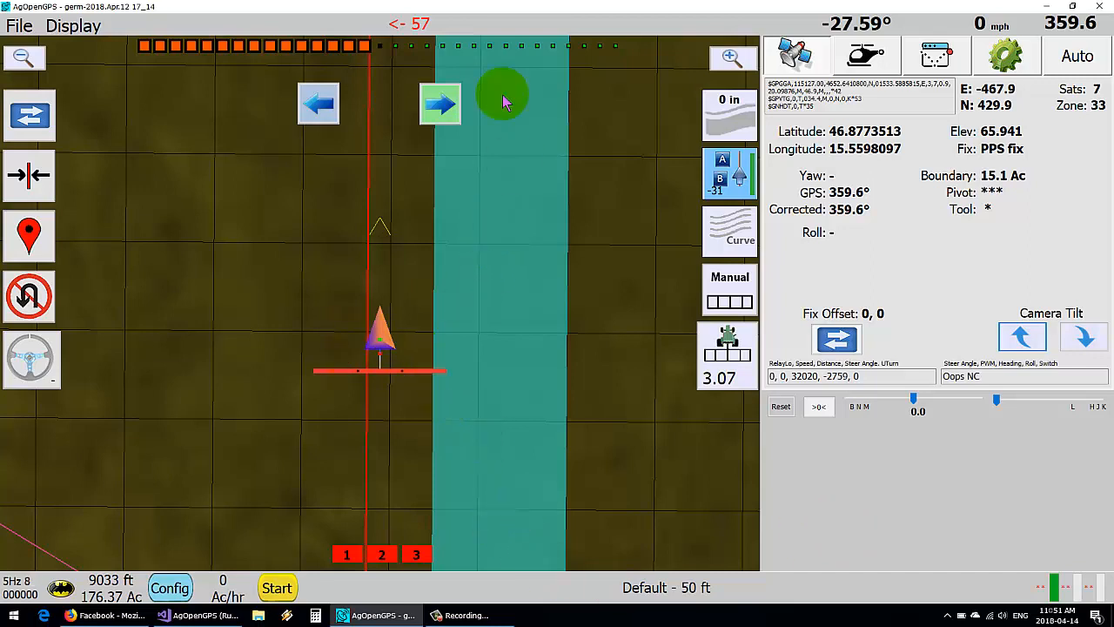
pyautogui.moveTo(415, 341)
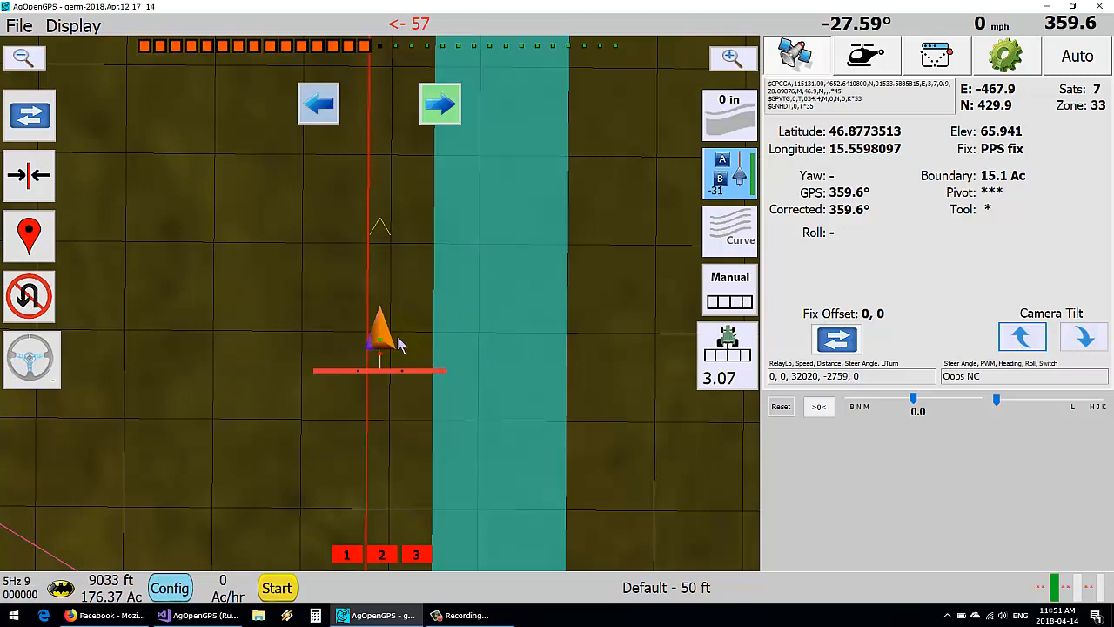
# Bring up the Shift GPS Position window from the Fix Offset button
pyautogui.click(491, 348)
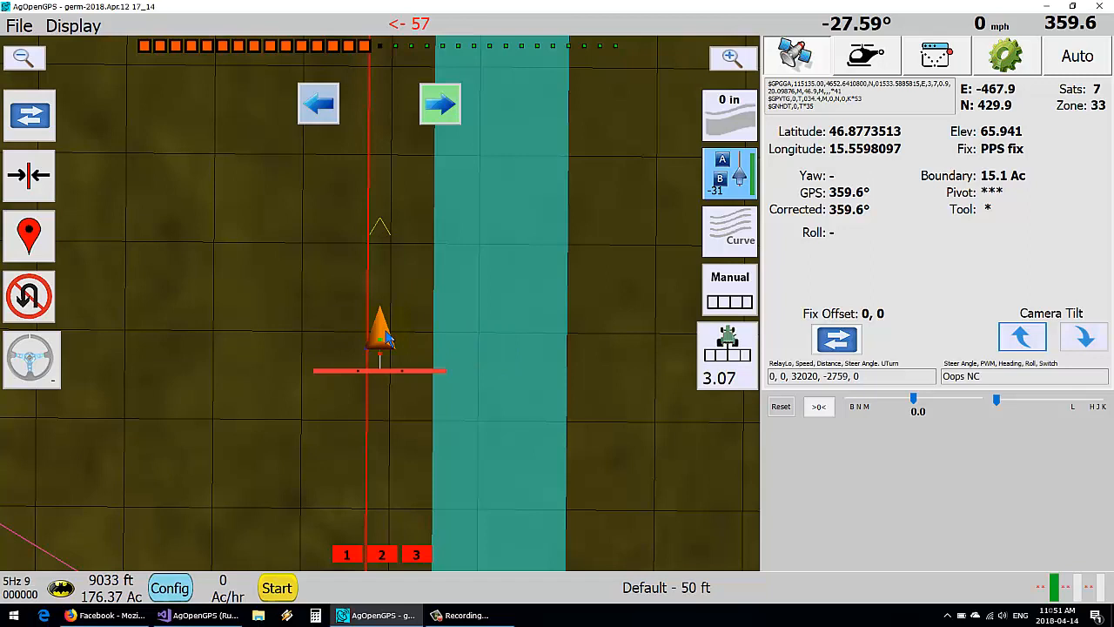
pyautogui.moveTo(281, 264)
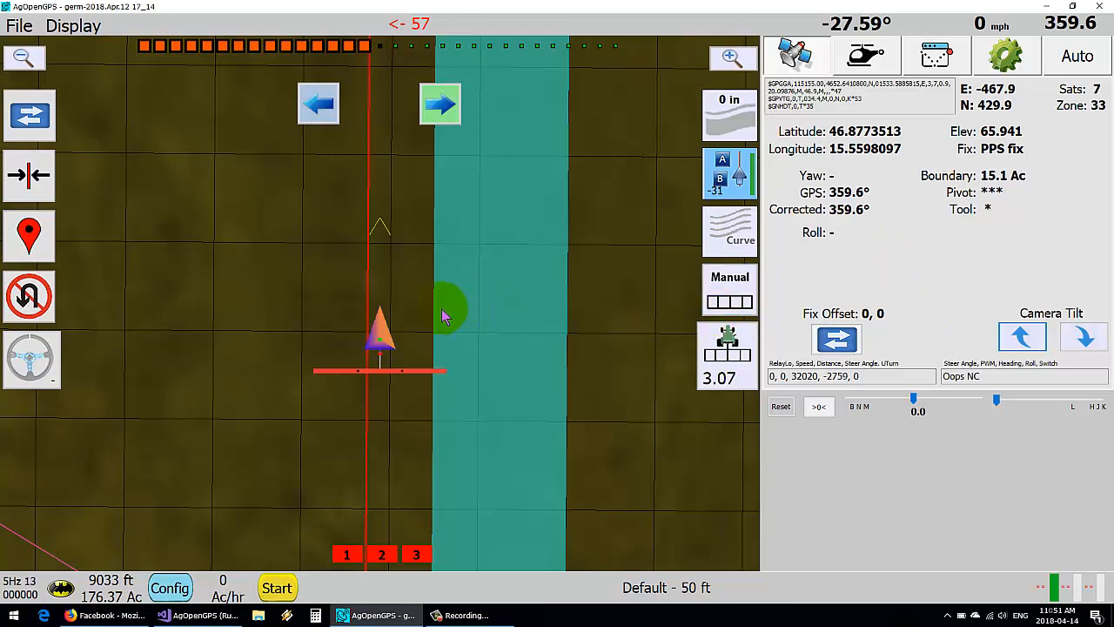
pyautogui.moveTo(449, 296)
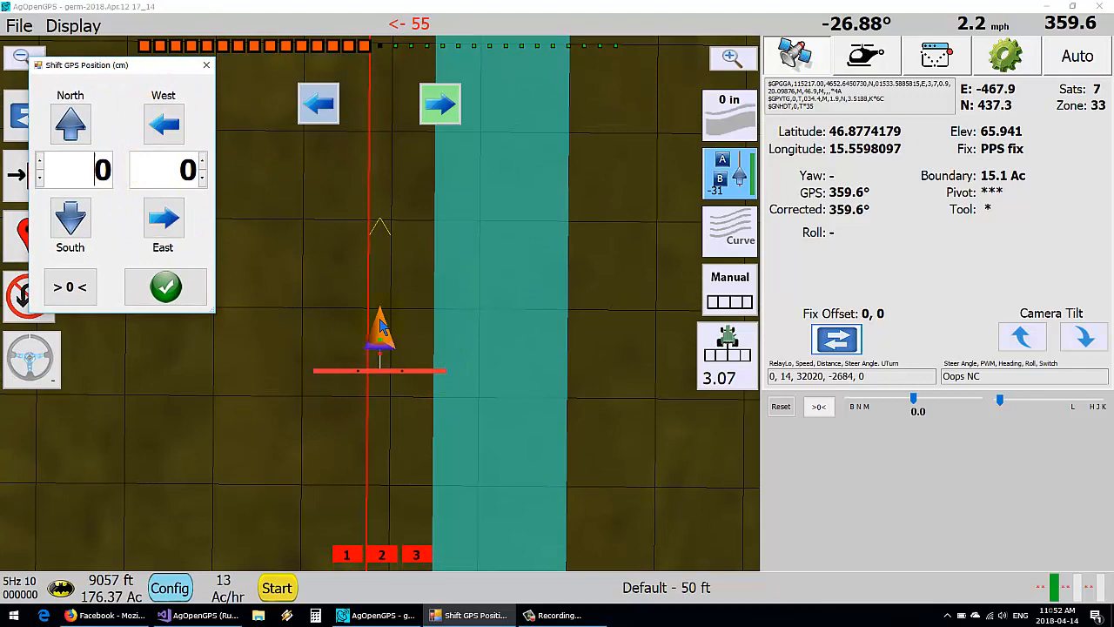
# Nudge the GPS fix west step by step until the West value reads -123 cm
pyautogui.click(164, 125)
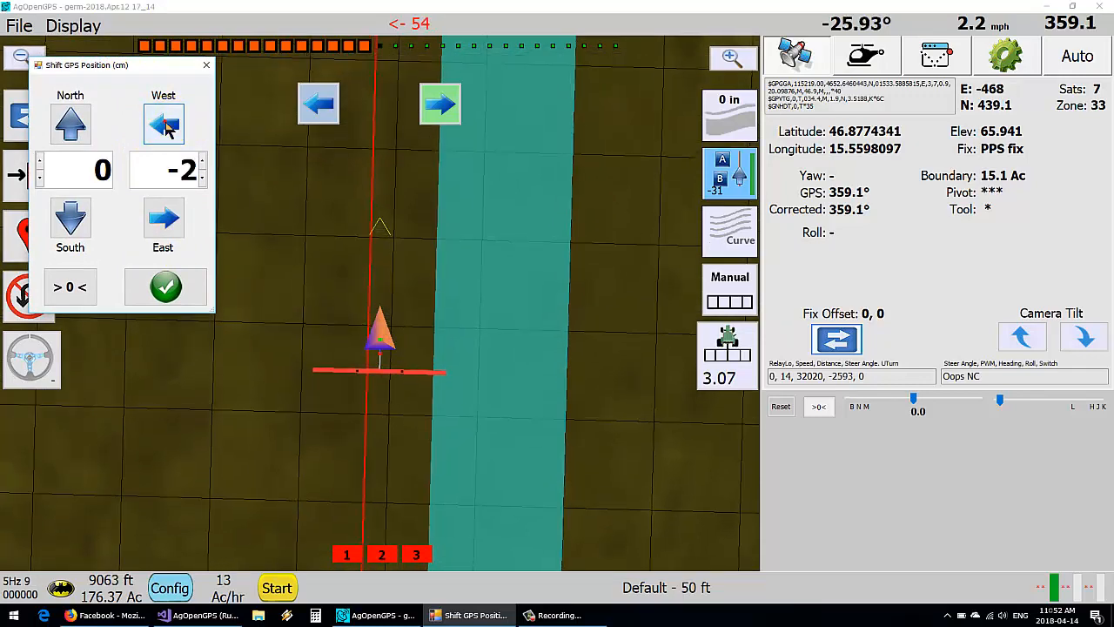
pyautogui.click(164, 125)
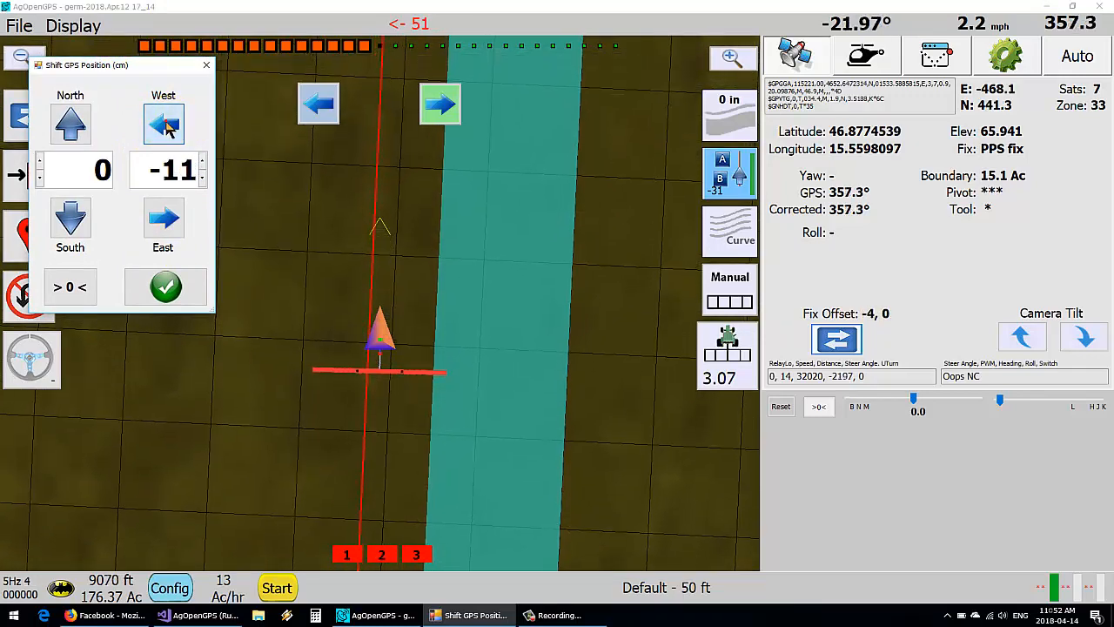
pyautogui.click(164, 126)
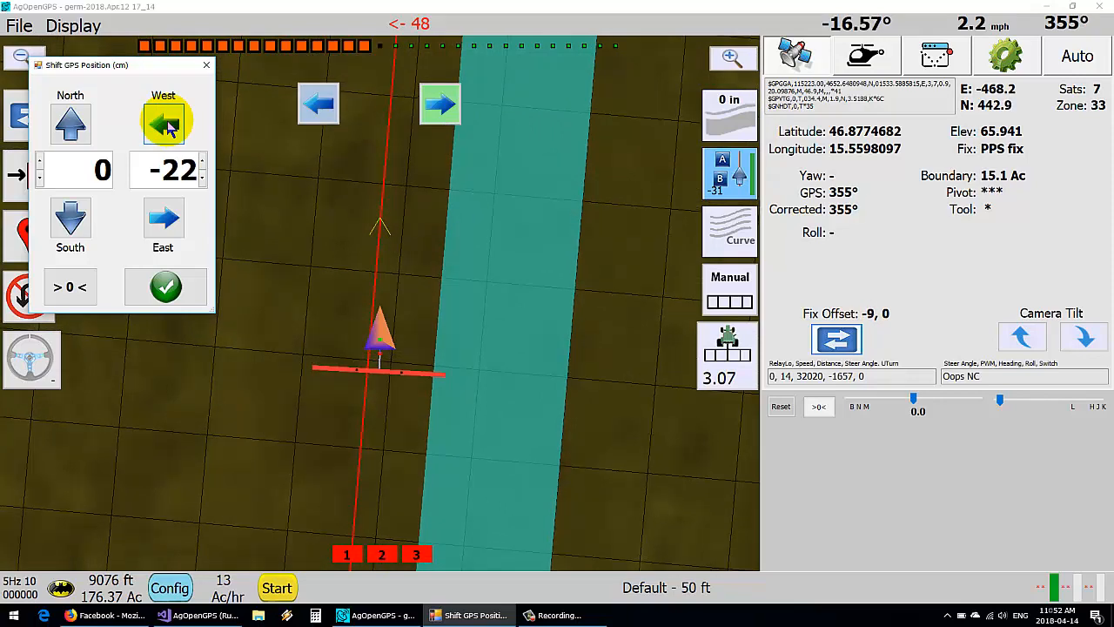
pyautogui.click(164, 125)
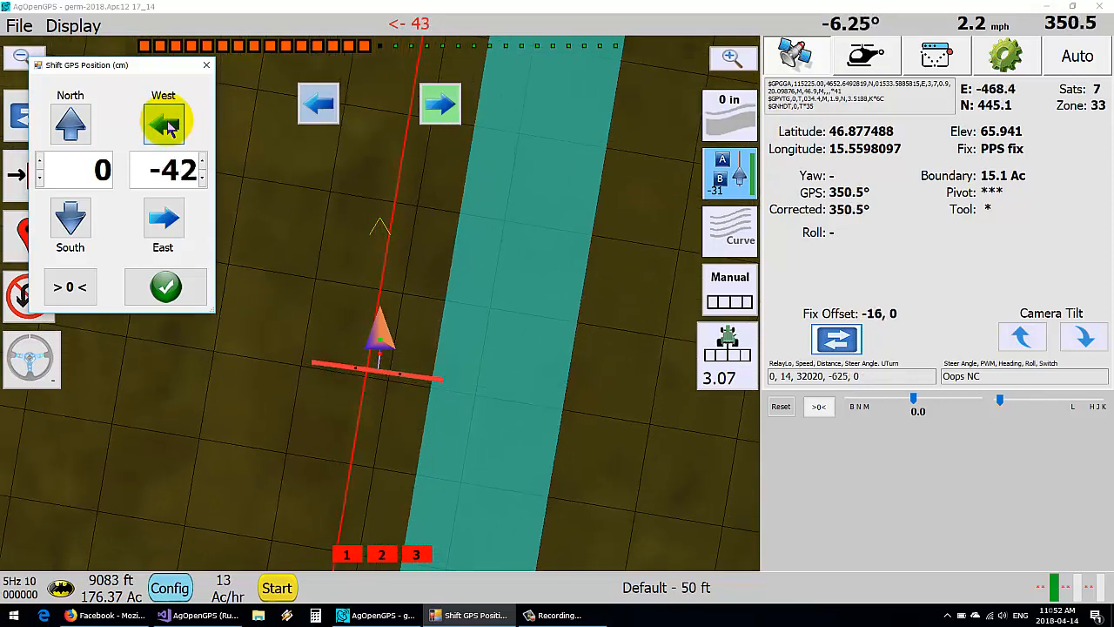
pyautogui.click(163, 125)
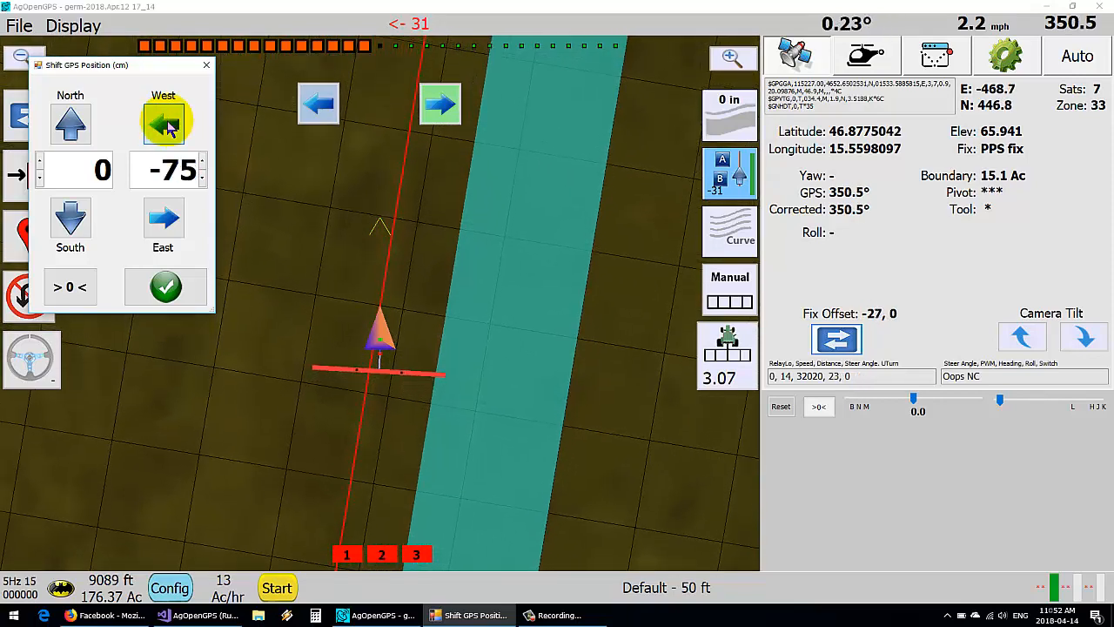
pyautogui.click(163, 124)
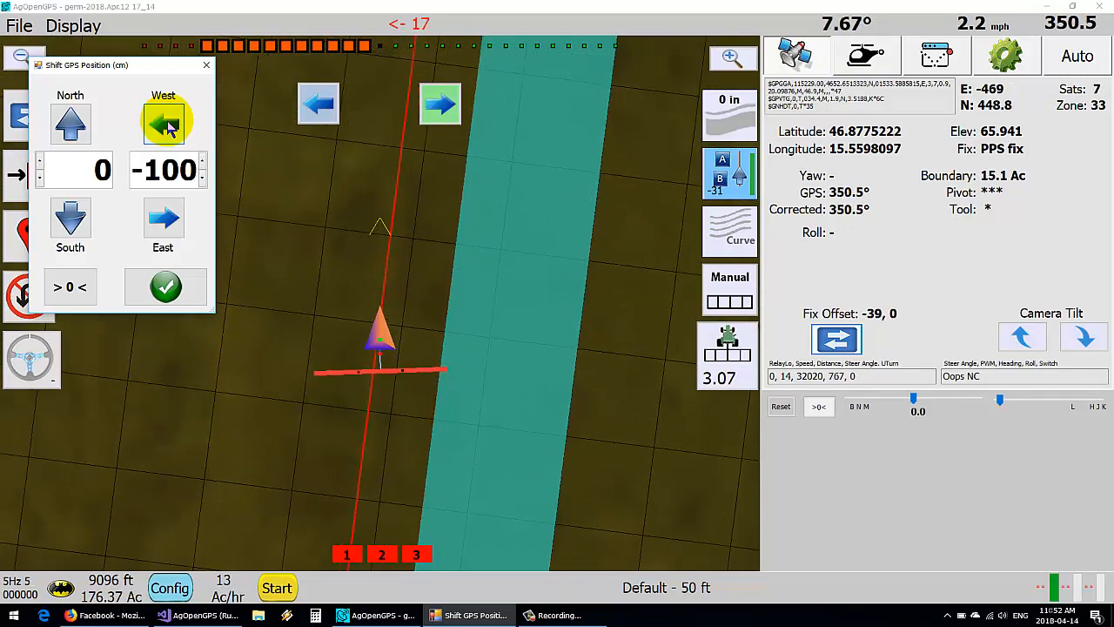
pyautogui.click(164, 125)
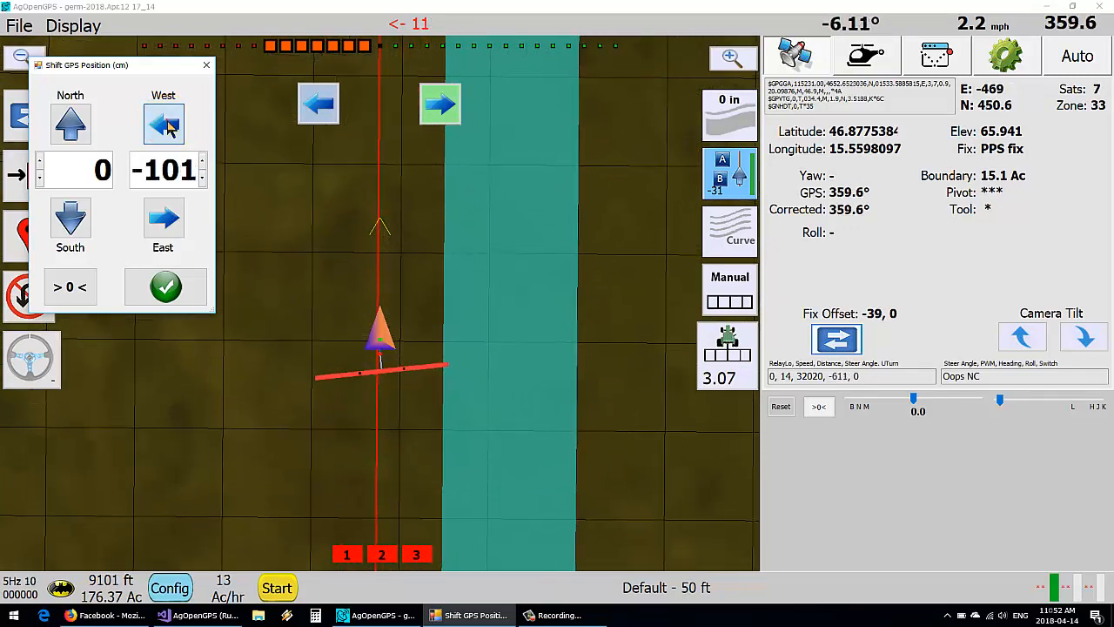
pyautogui.click(163, 126)
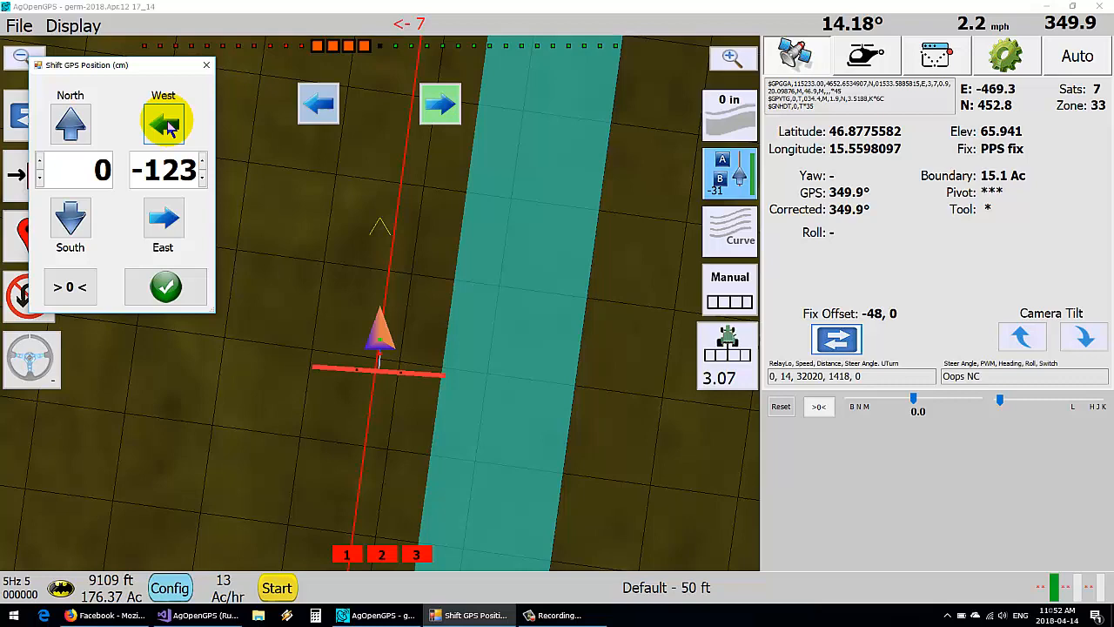
pyautogui.click(163, 123)
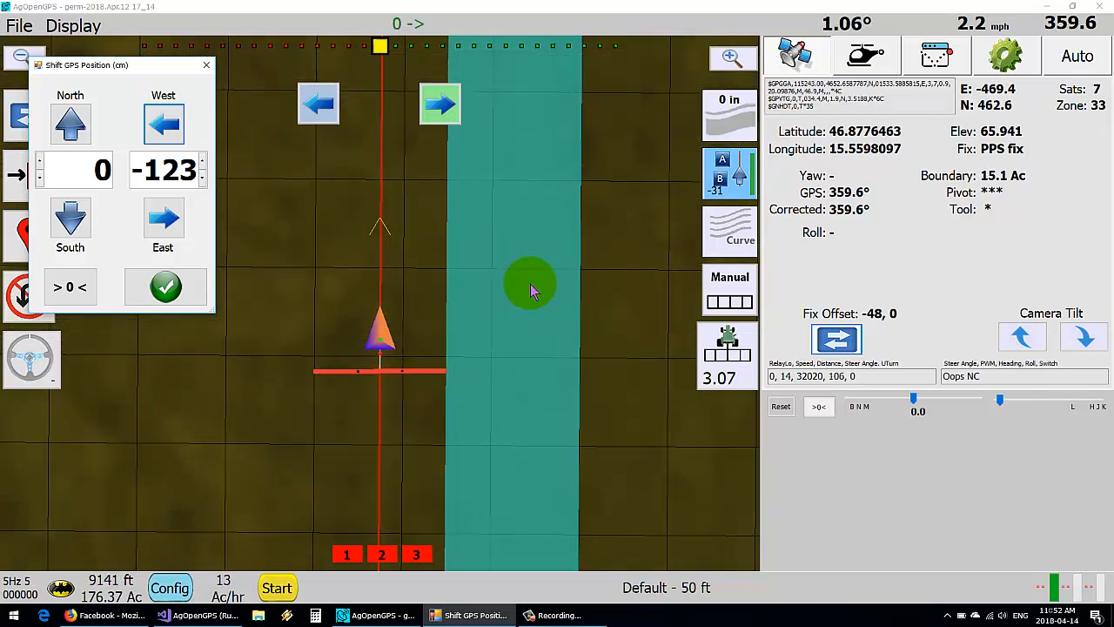
pyautogui.click(163, 122)
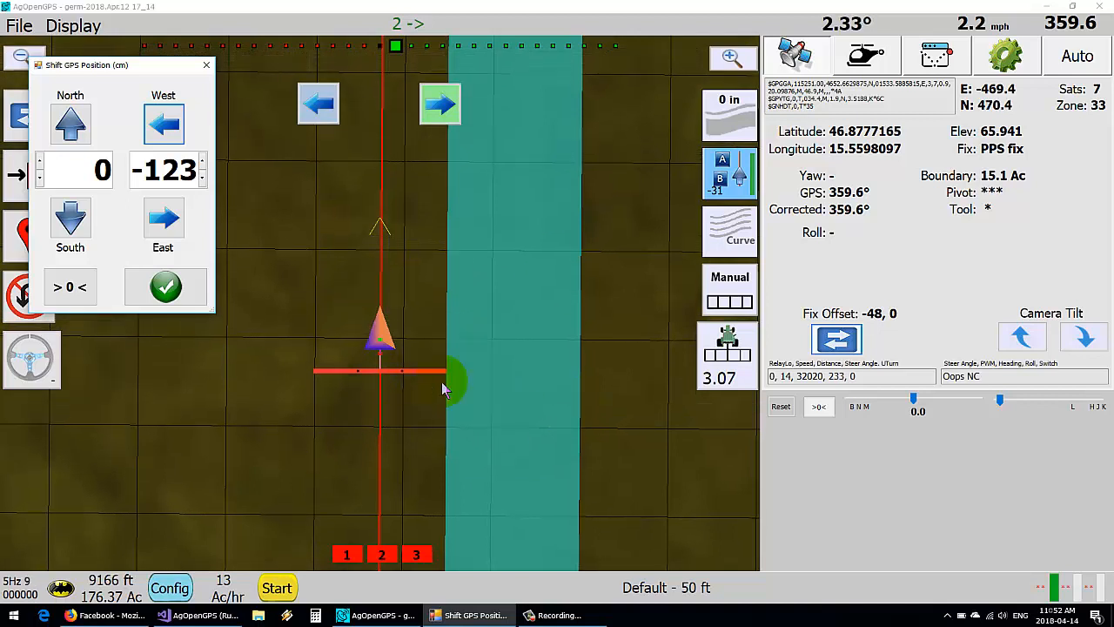
pyautogui.click(167, 287)
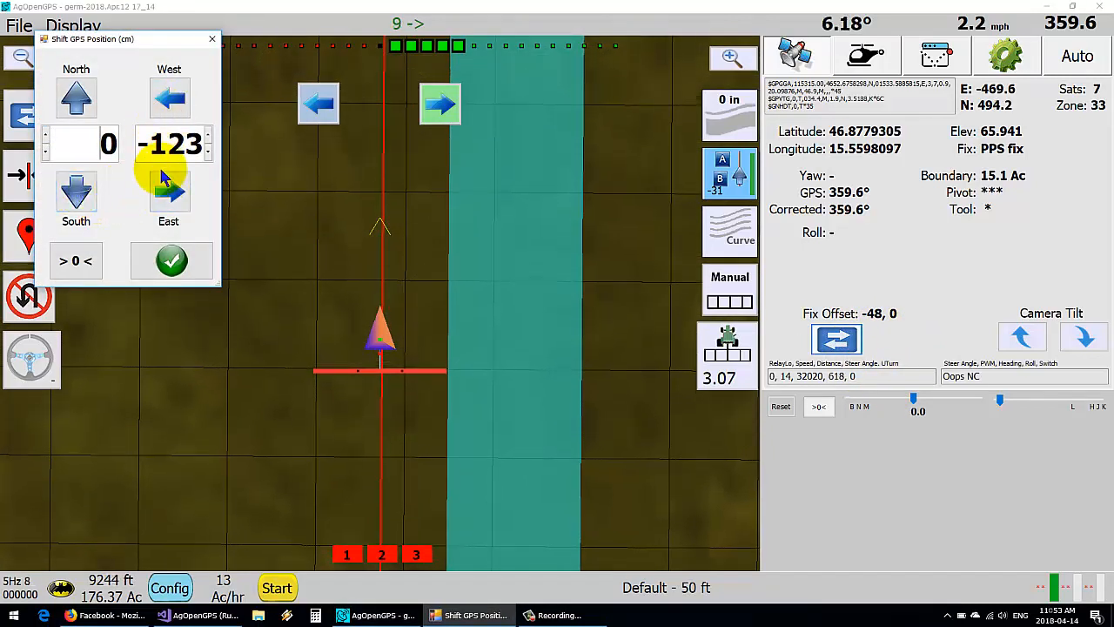
# Ease the fix back east to about -113 cm west and accept the shift
pyautogui.click(167, 192)
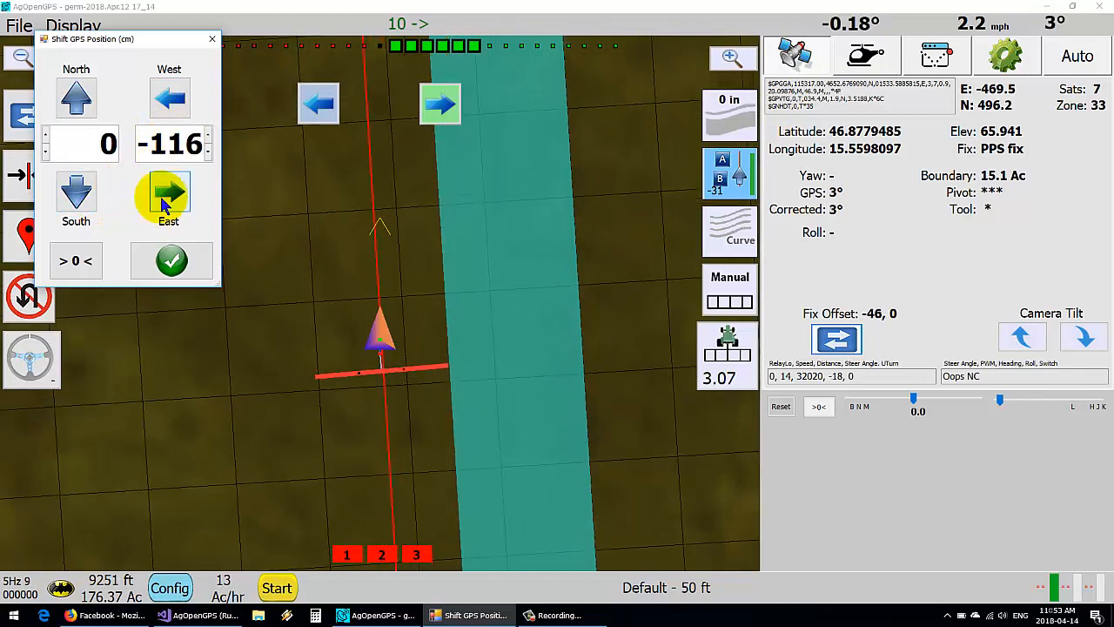
pyautogui.click(167, 191)
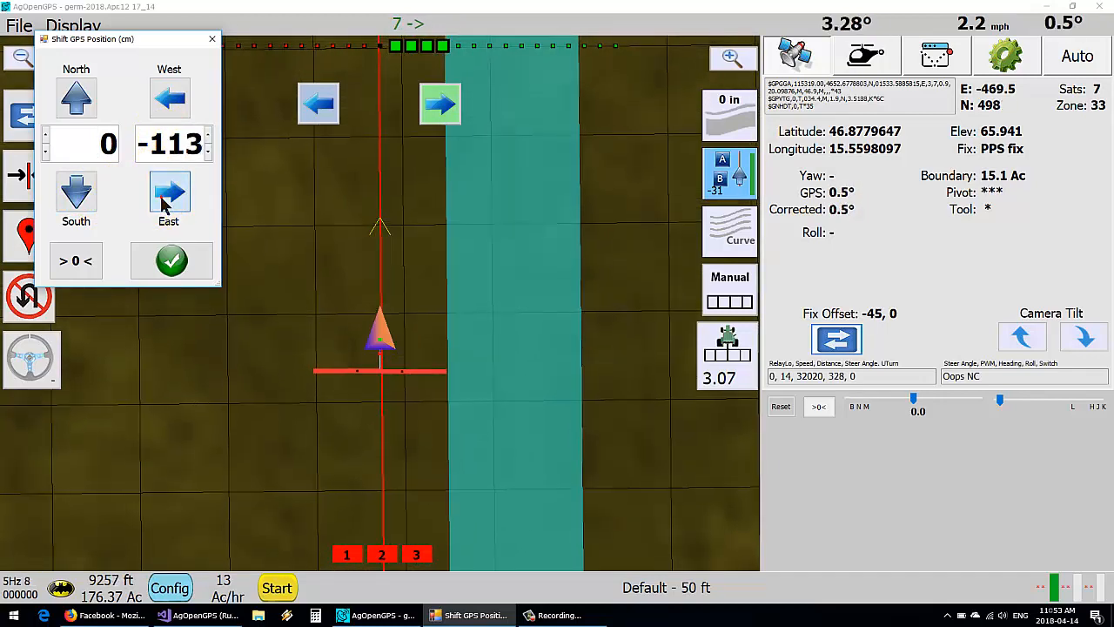
pyautogui.click(171, 261)
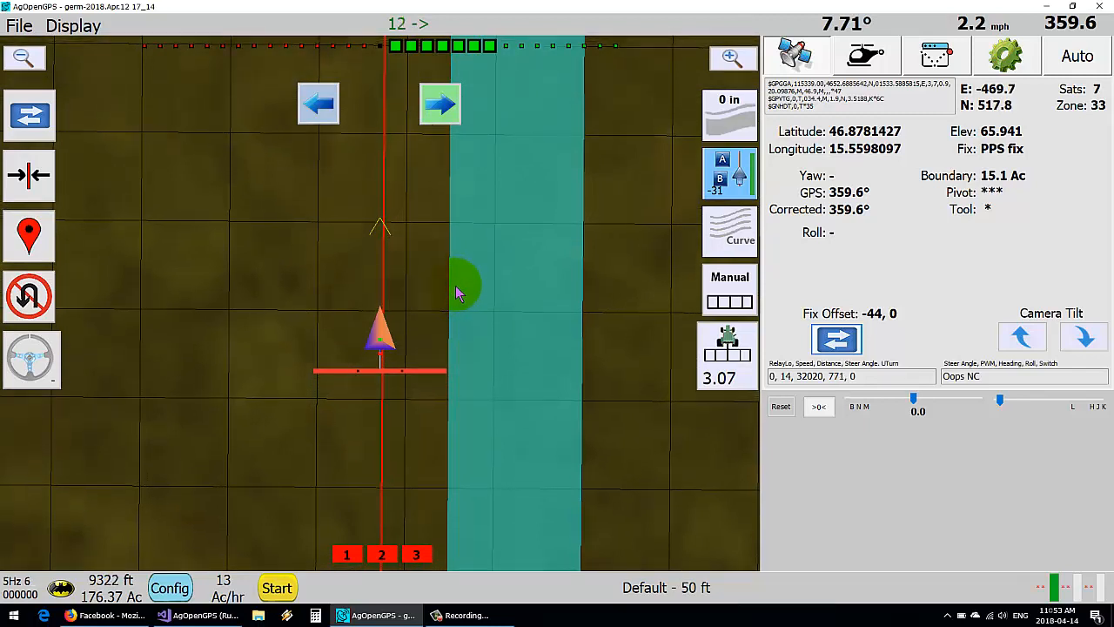
pyautogui.click(836, 338)
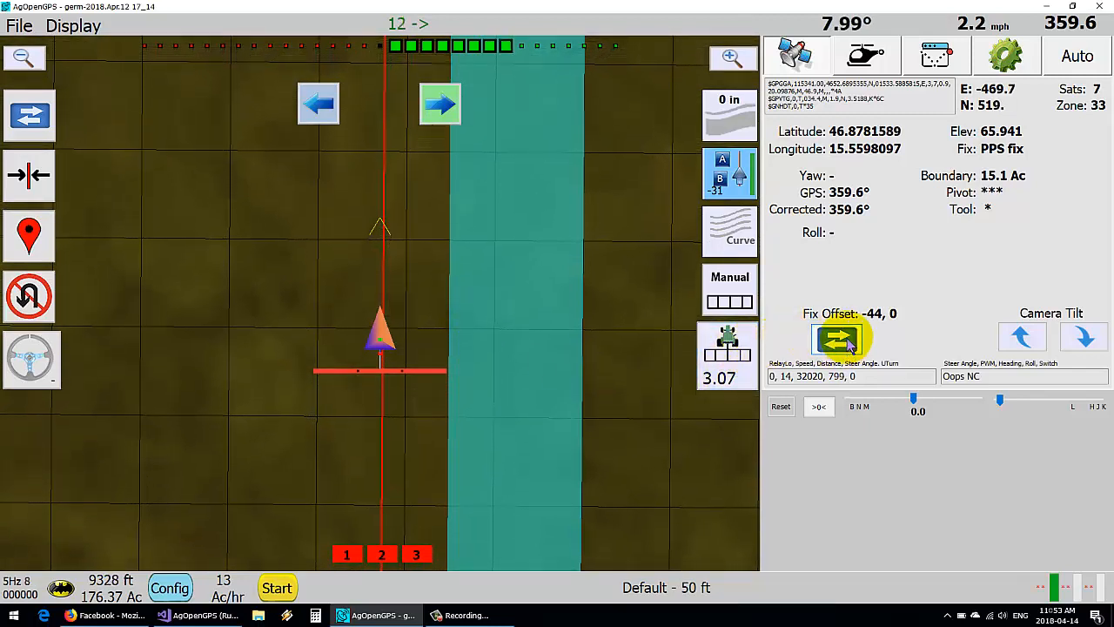
pyautogui.click(837, 340)
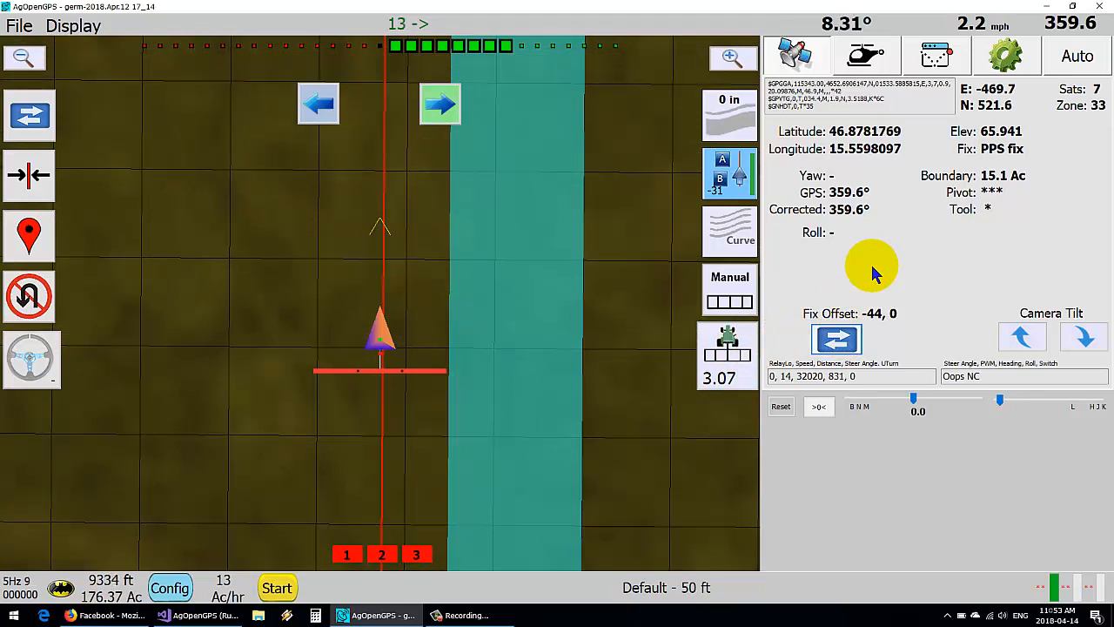